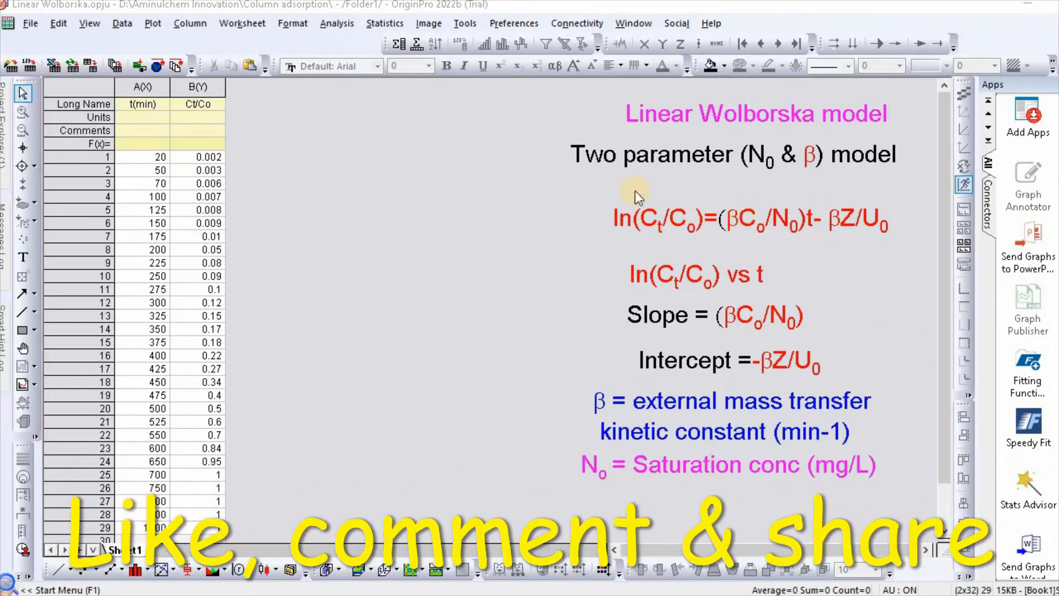
mouse_move(585, 191)
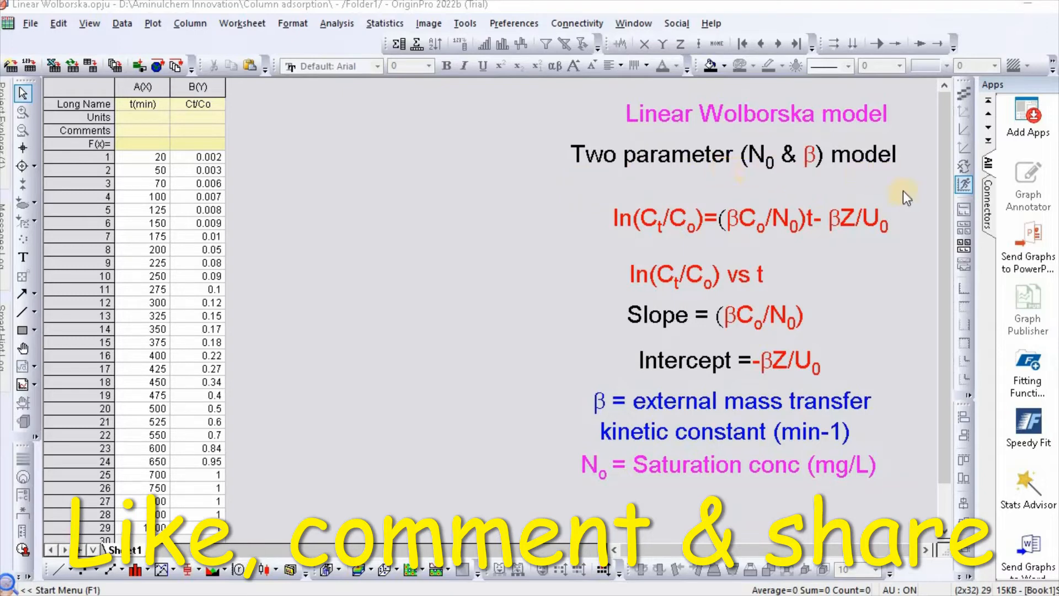
mouse_move(824, 178)
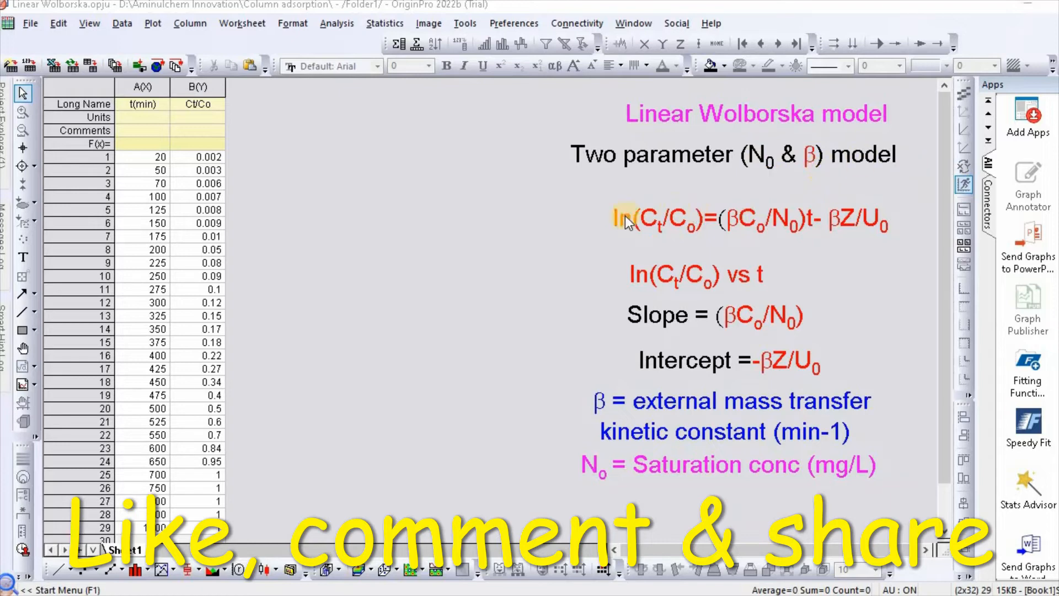
mouse_move(604, 239)
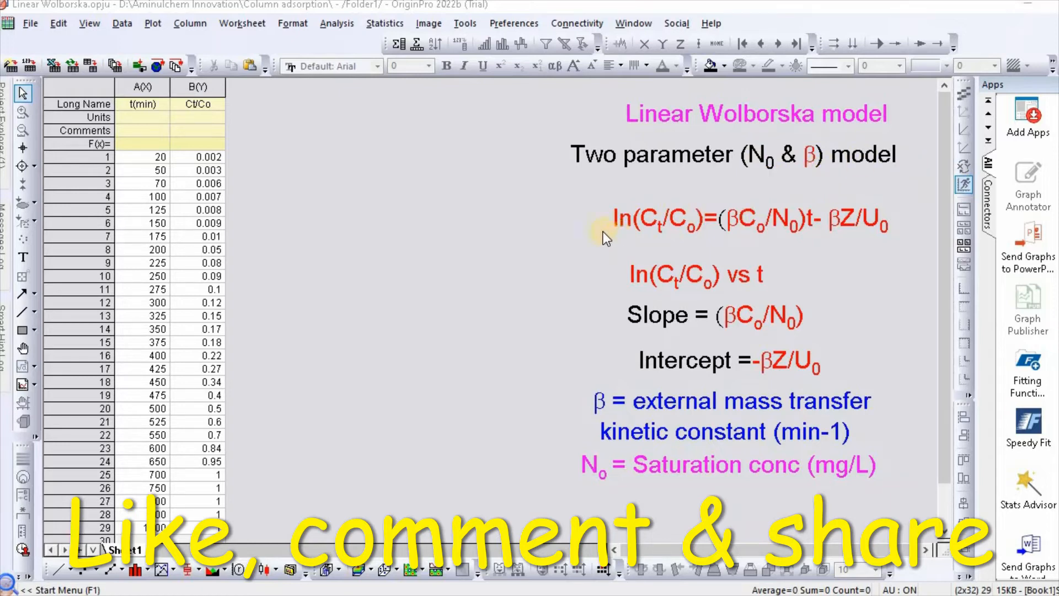
mouse_move(733, 243)
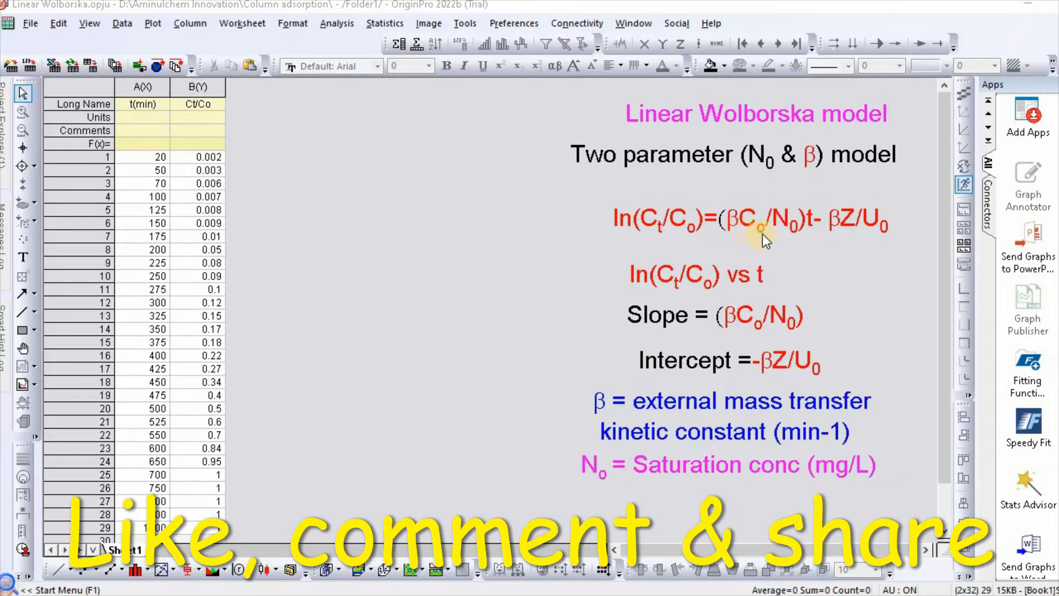
mouse_move(811, 236)
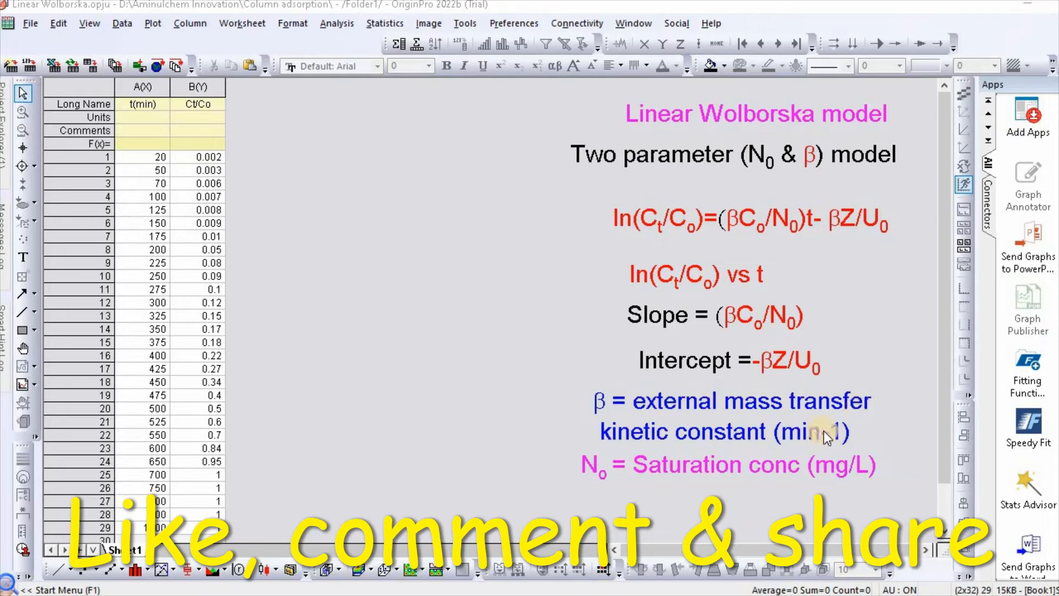
mouse_move(751, 503)
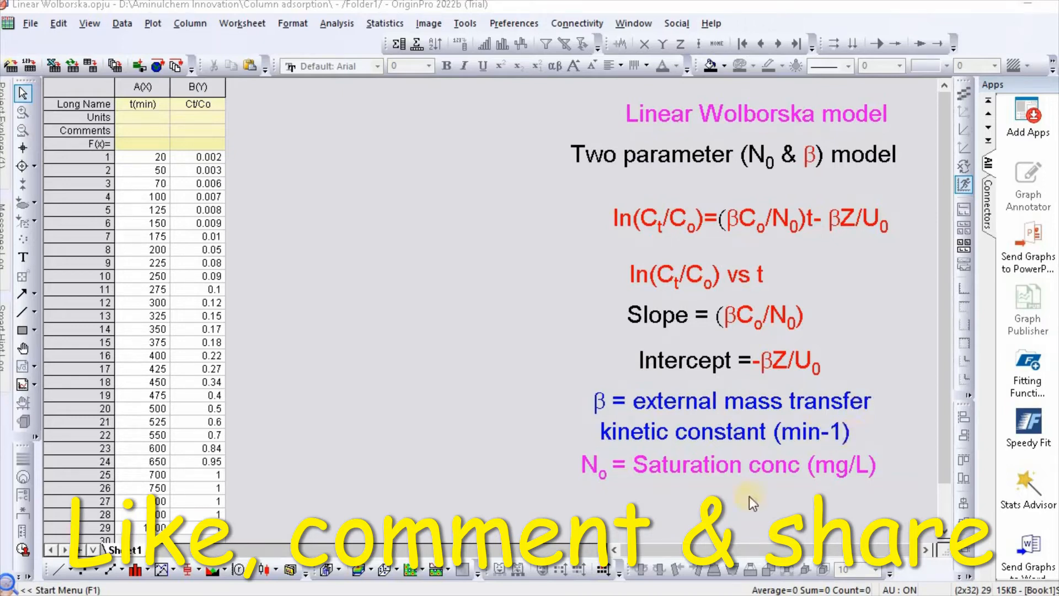
mouse_move(784, 488)
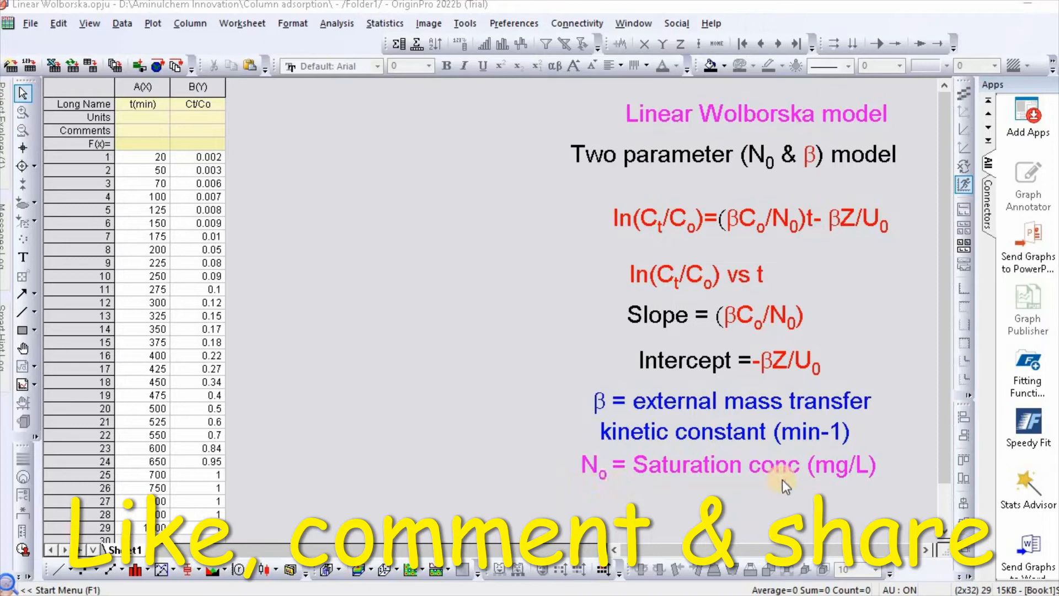
mouse_move(887, 490)
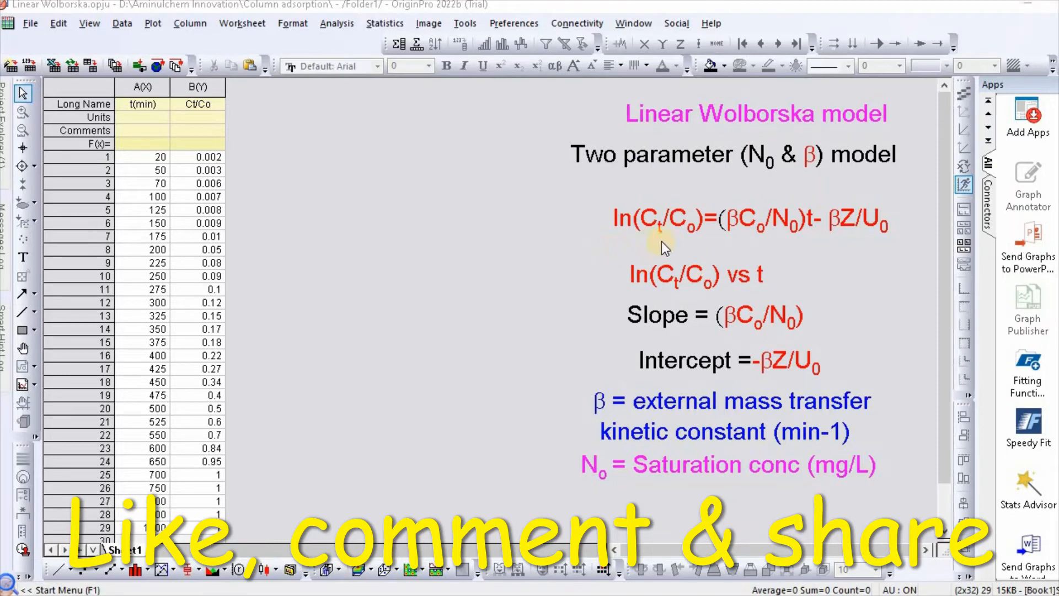
mouse_move(671, 254)
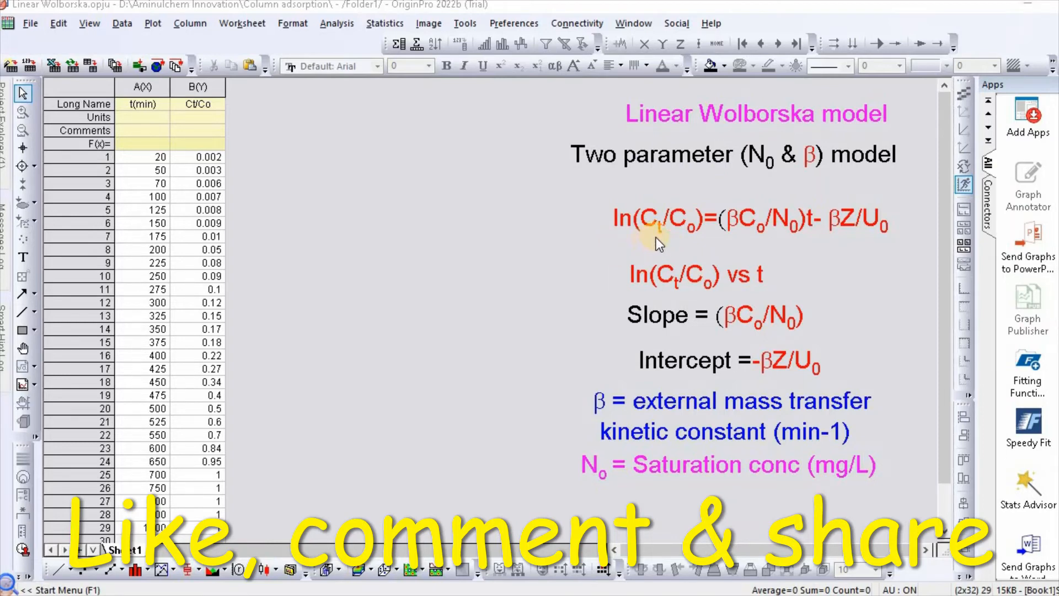
mouse_move(755, 235)
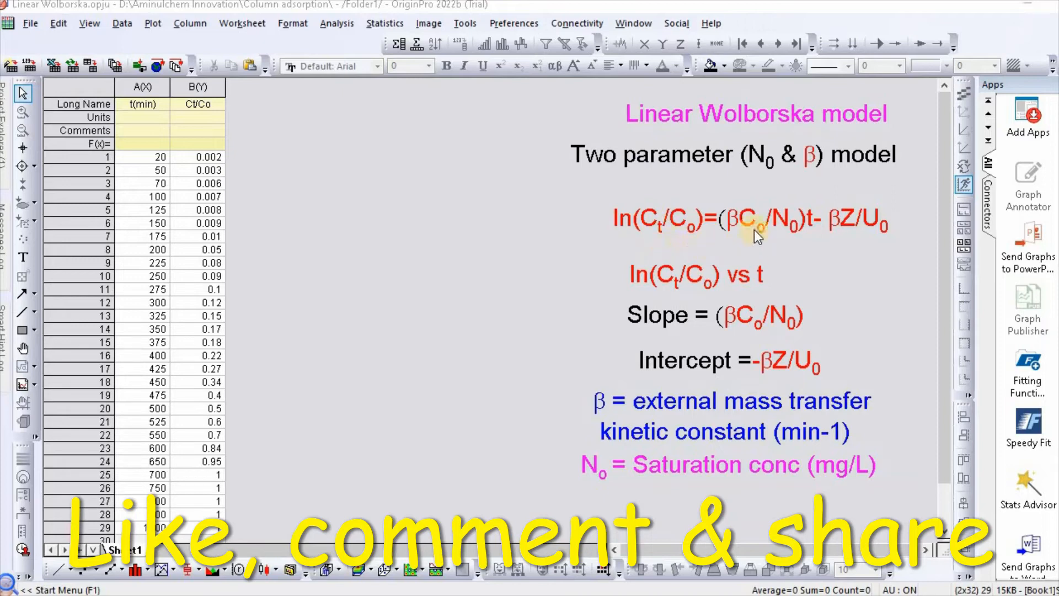
mouse_move(904, 263)
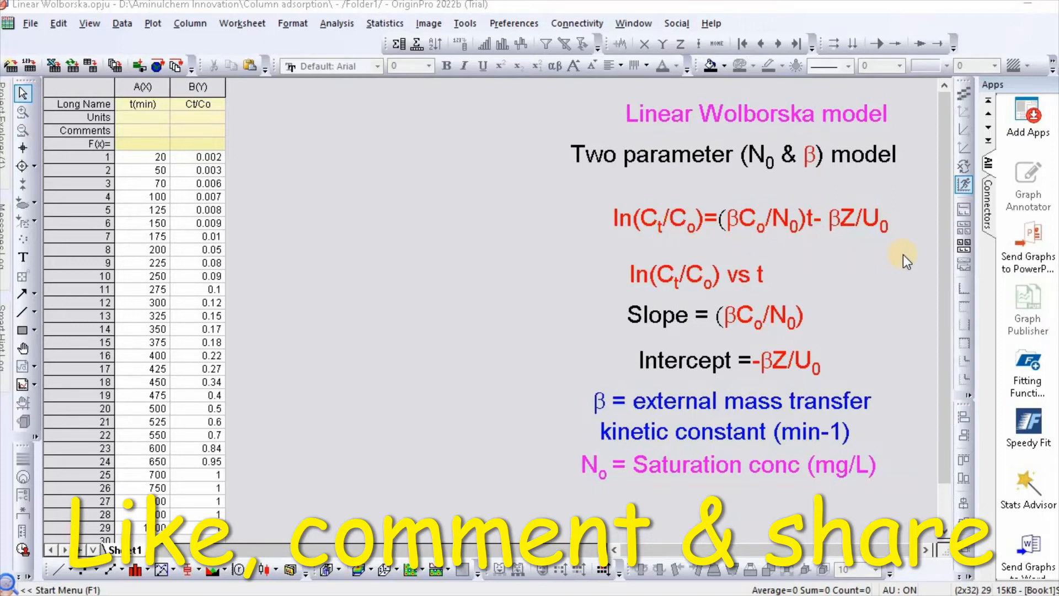
mouse_move(656, 294)
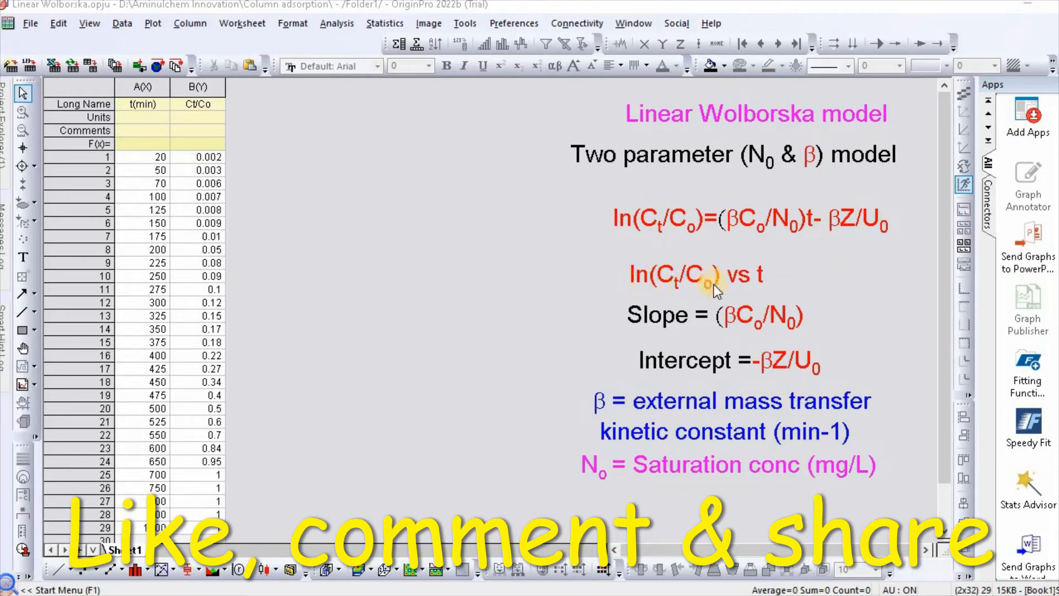
mouse_move(649, 338)
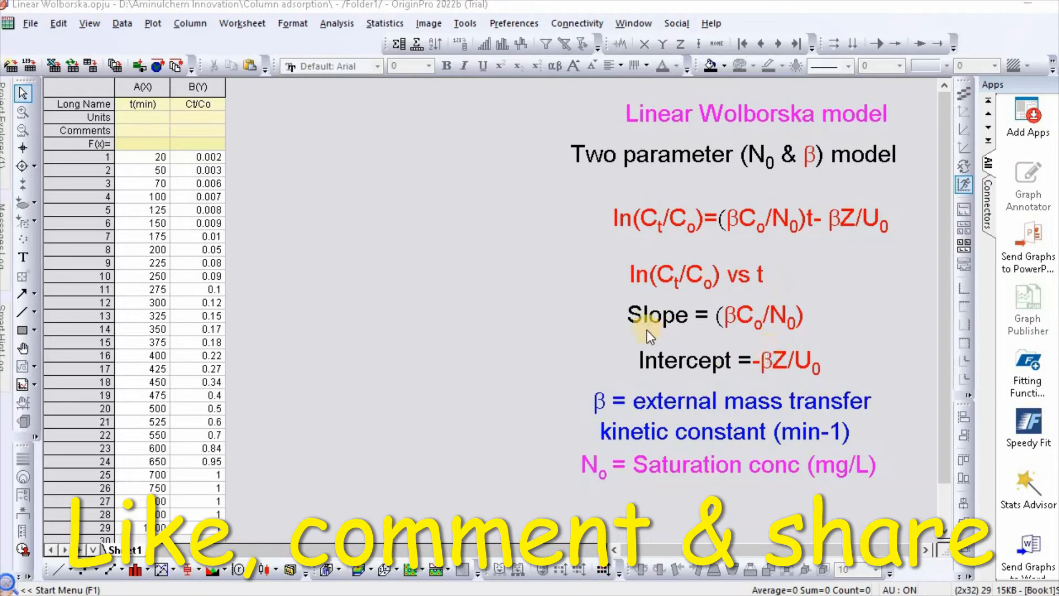
mouse_move(736, 335)
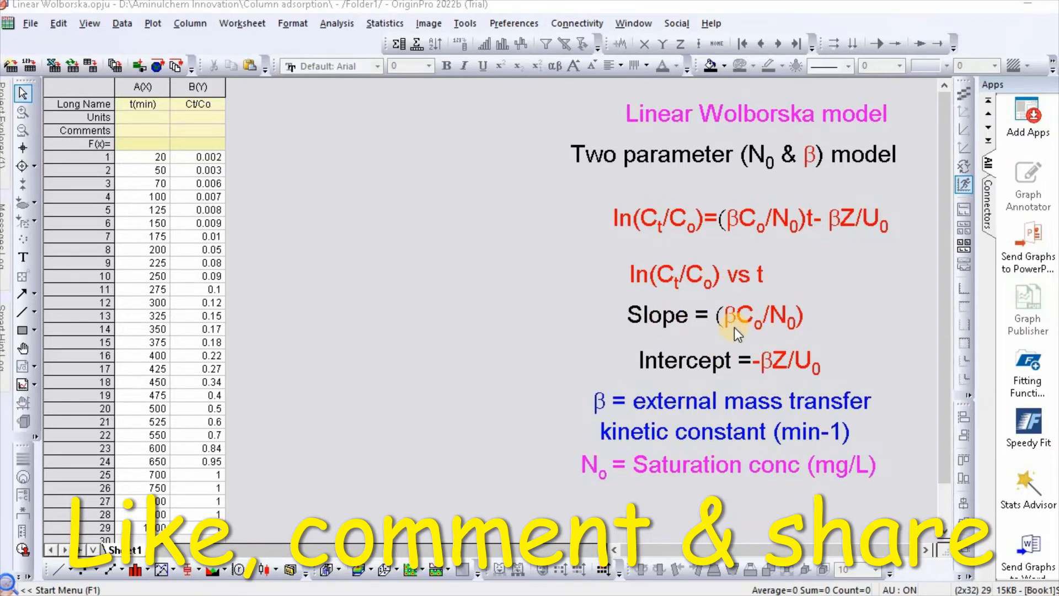
mouse_move(752, 379)
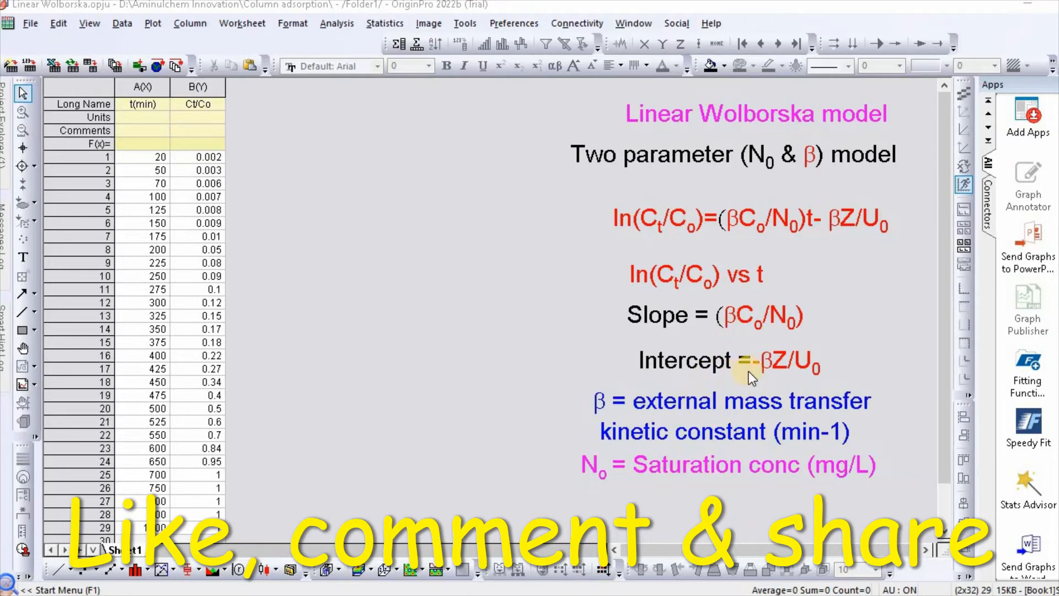
mouse_move(840, 385)
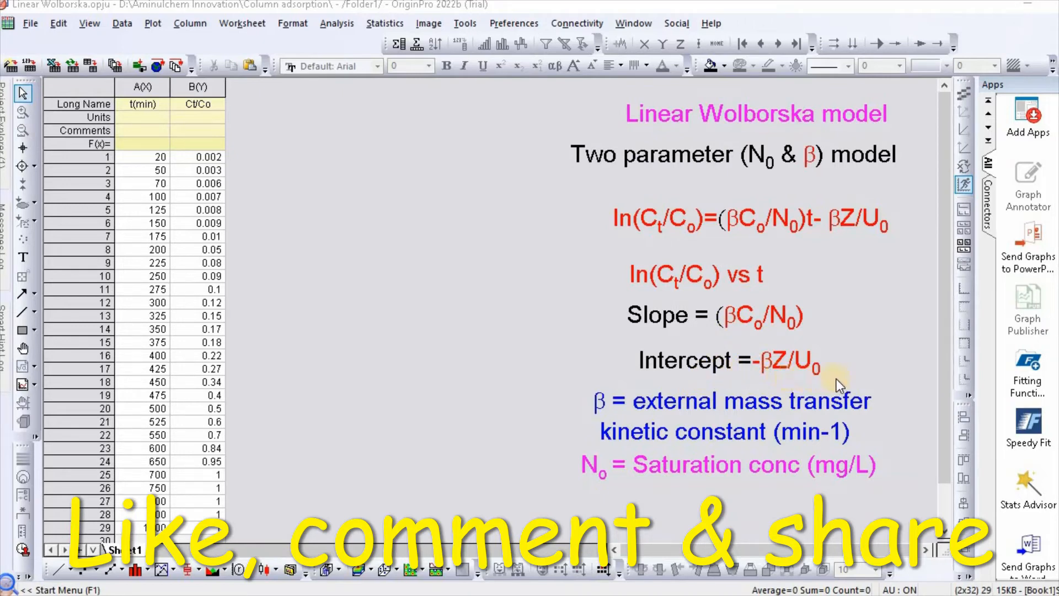
mouse_move(847, 370)
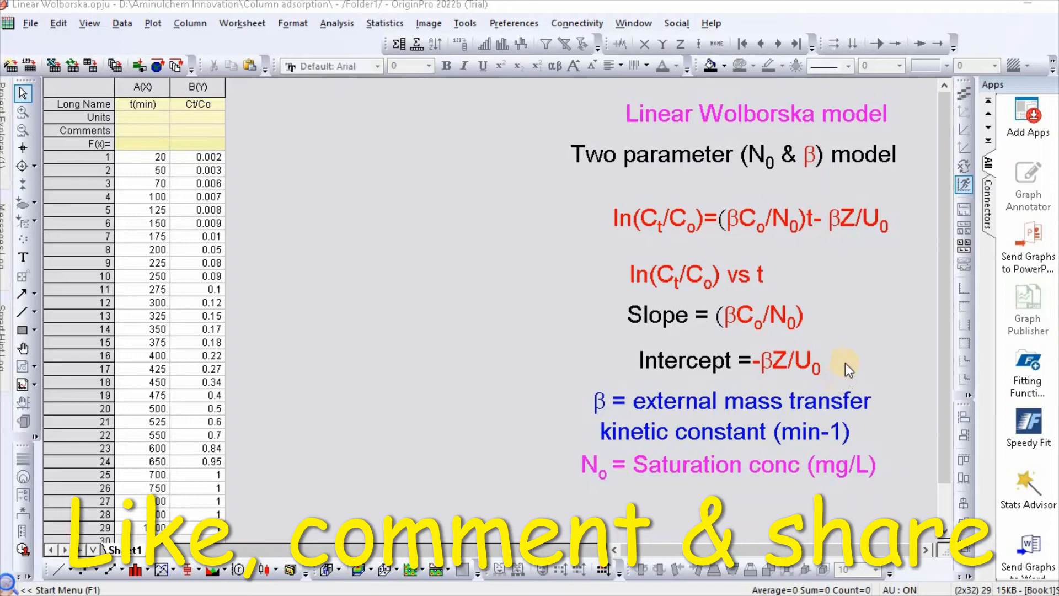
mouse_move(818, 305)
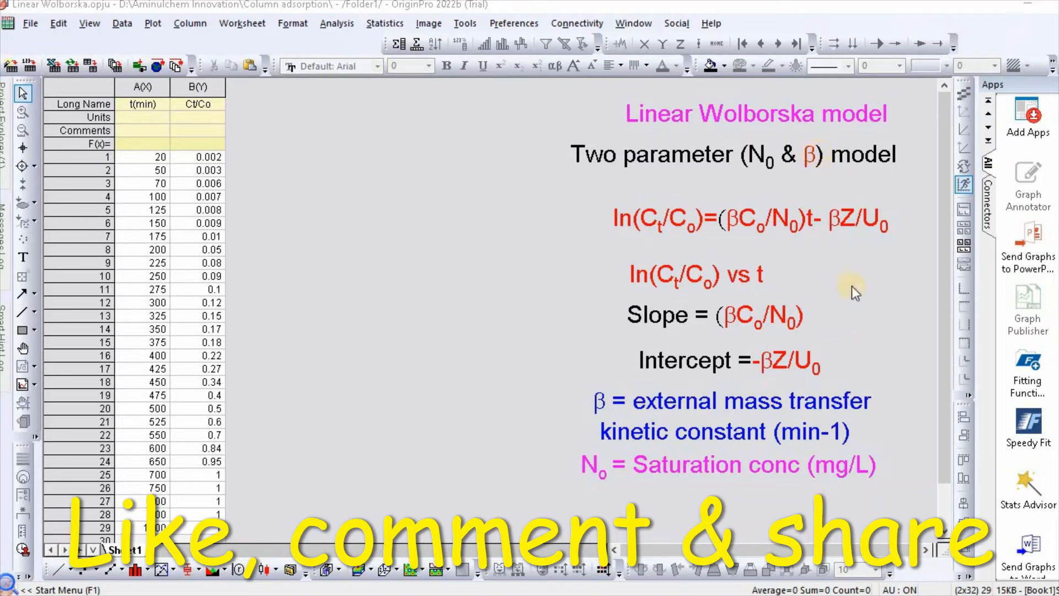
mouse_move(841, 305)
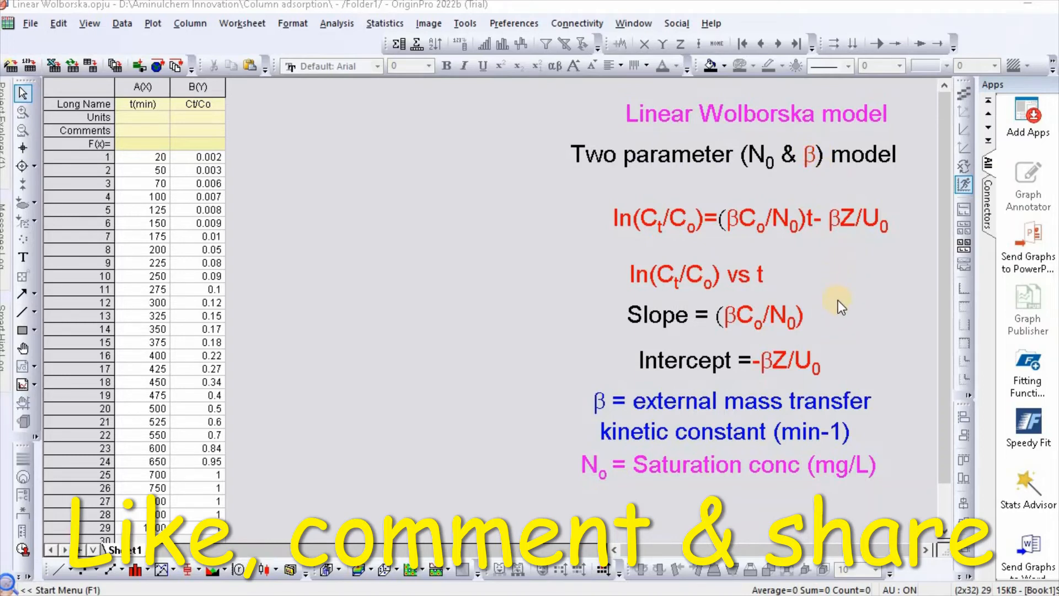
mouse_move(397, 196)
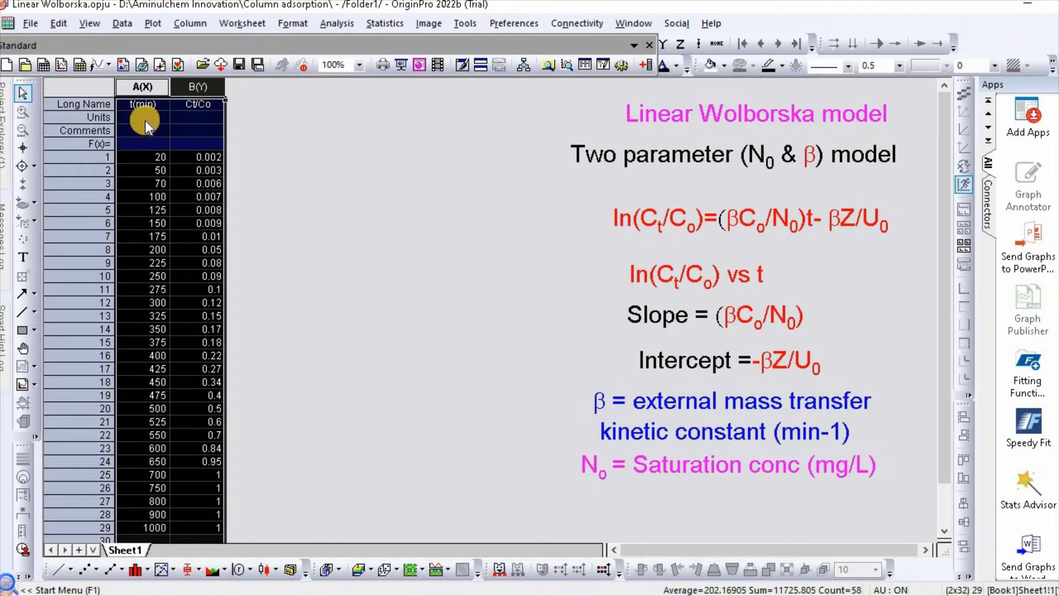
Add column C after Ct/Co, name it Ln(Ct/Co) and select it.
left_click(198, 117)
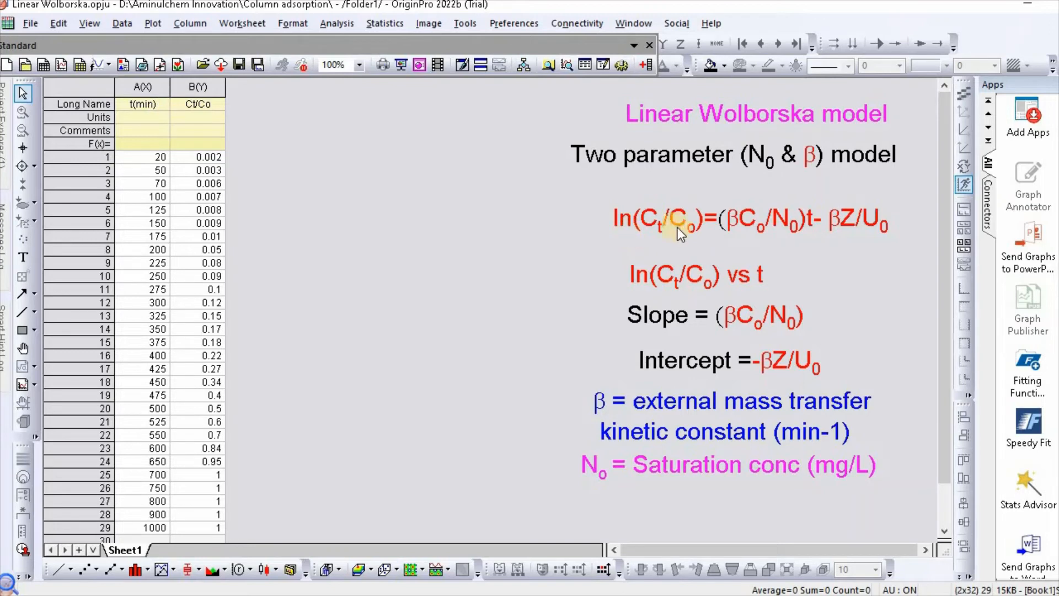
mouse_move(544, 122)
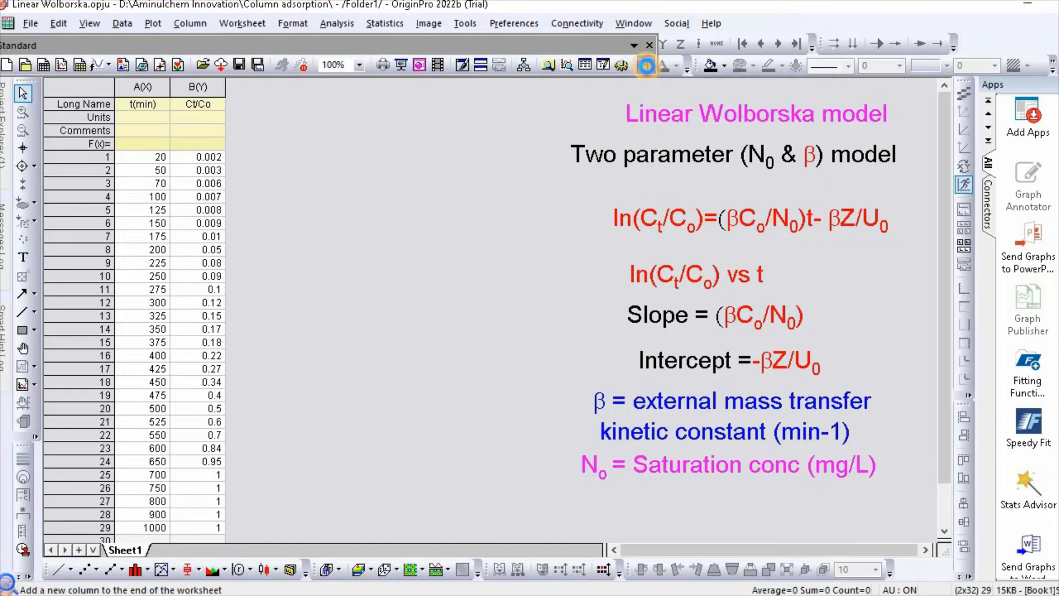
left_click(646, 66)
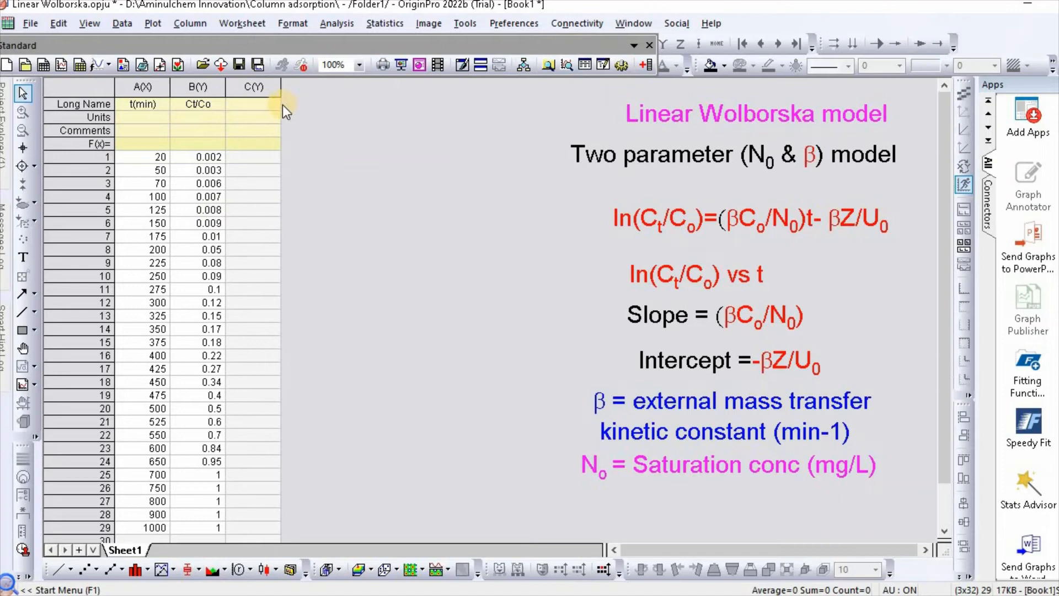
mouse_move(403, 137)
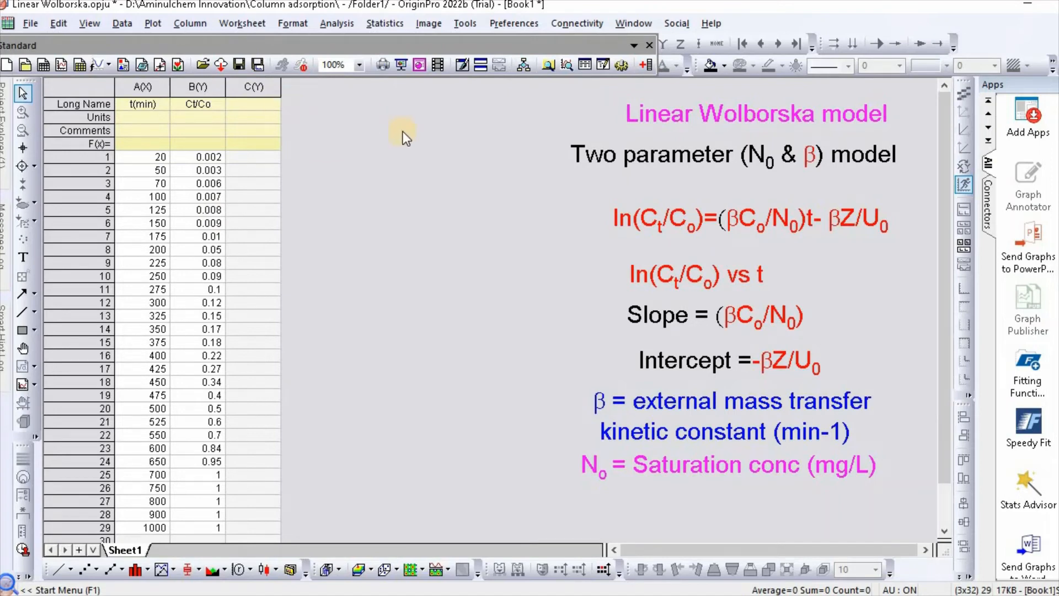
left_click(254, 104)
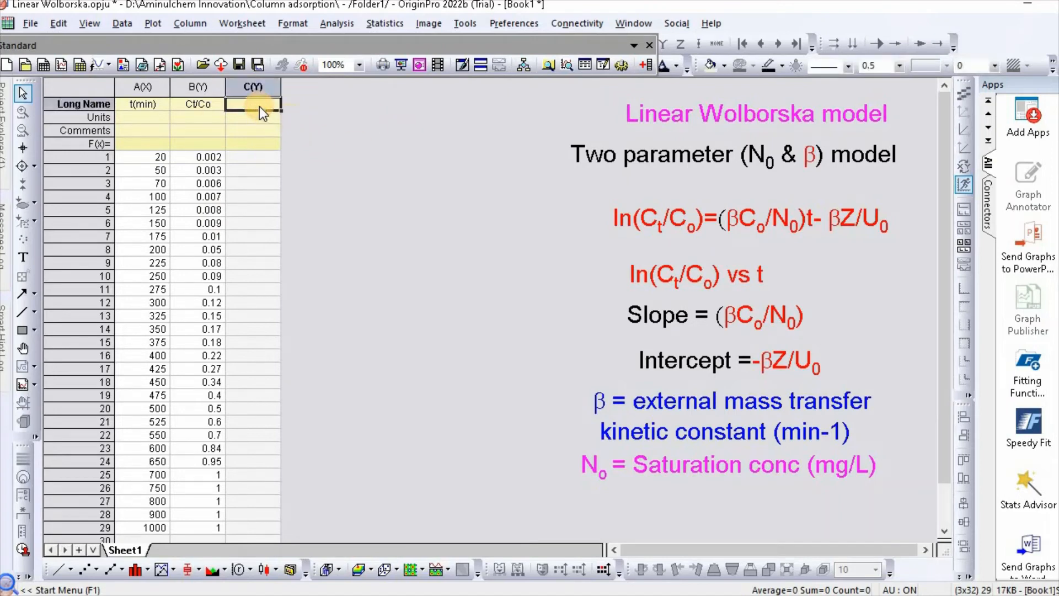
type("Ln")
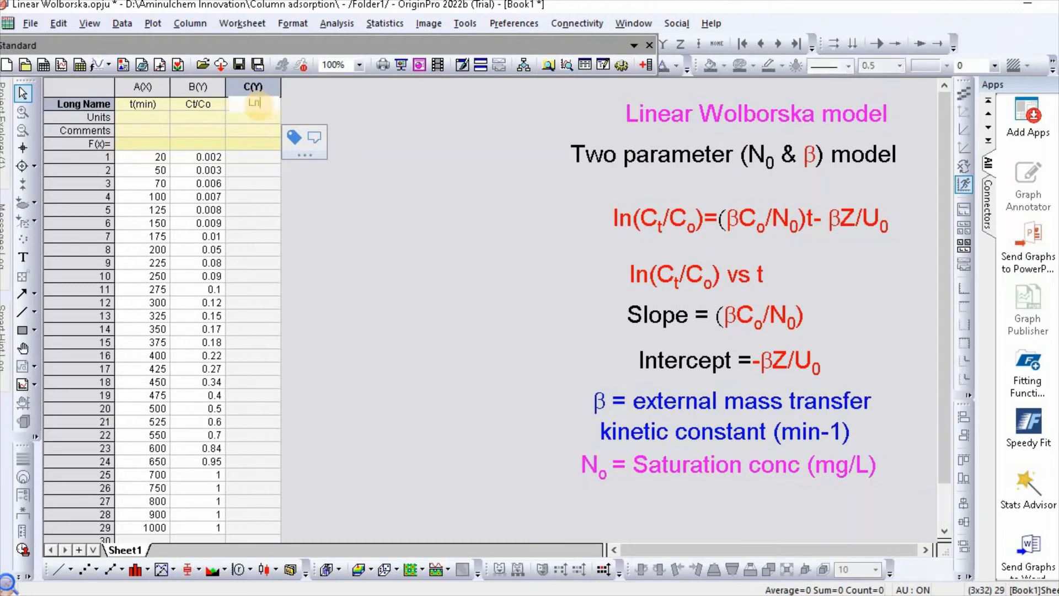
type("(Ct/Co")
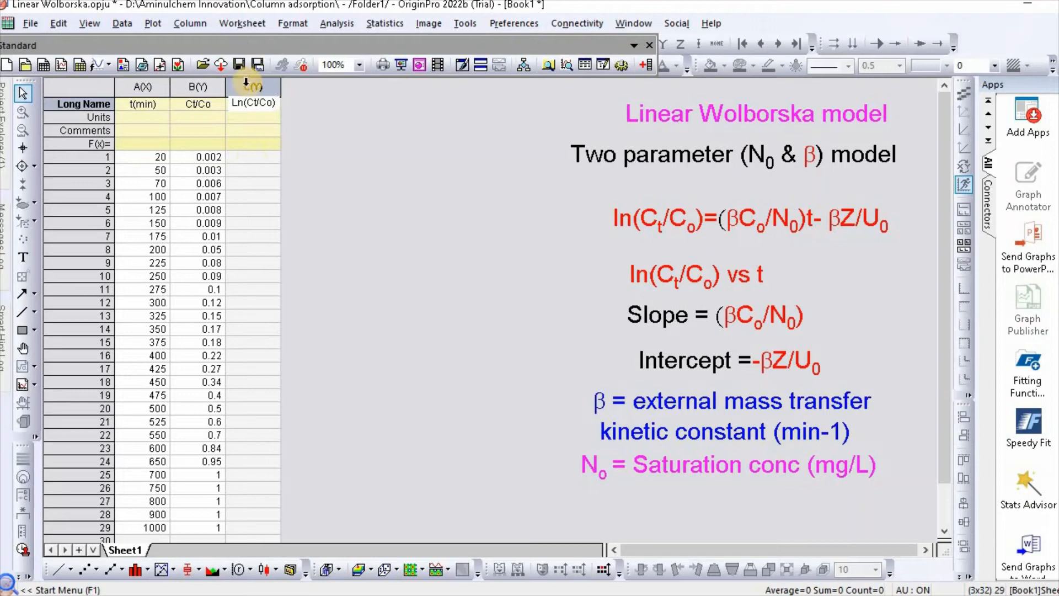
left_click(254, 86)
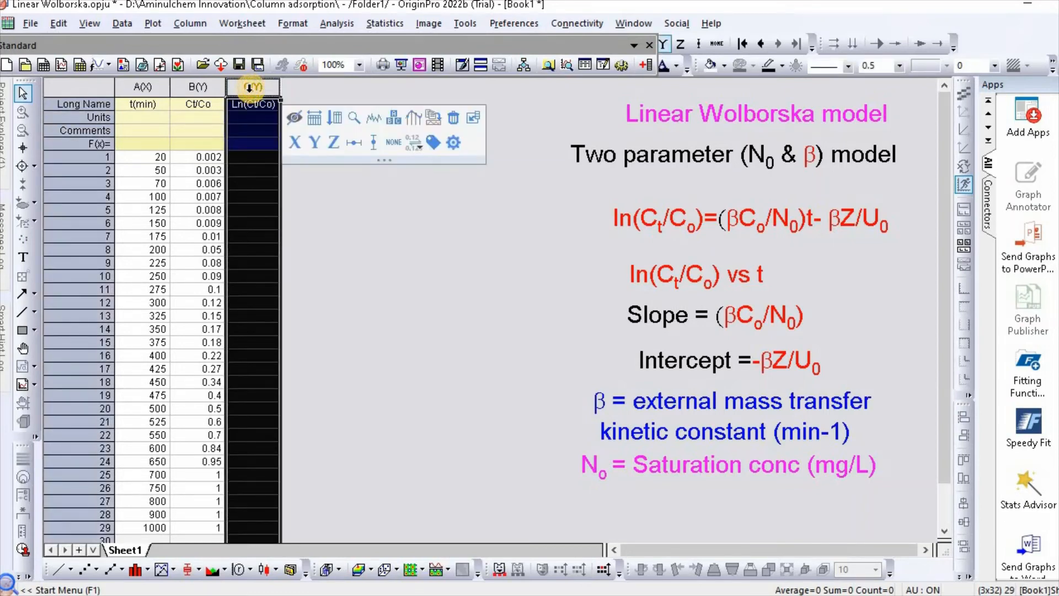
Set column C values to ln(Col("Ct/Co")) and apply the formula.
right_click(252, 86)
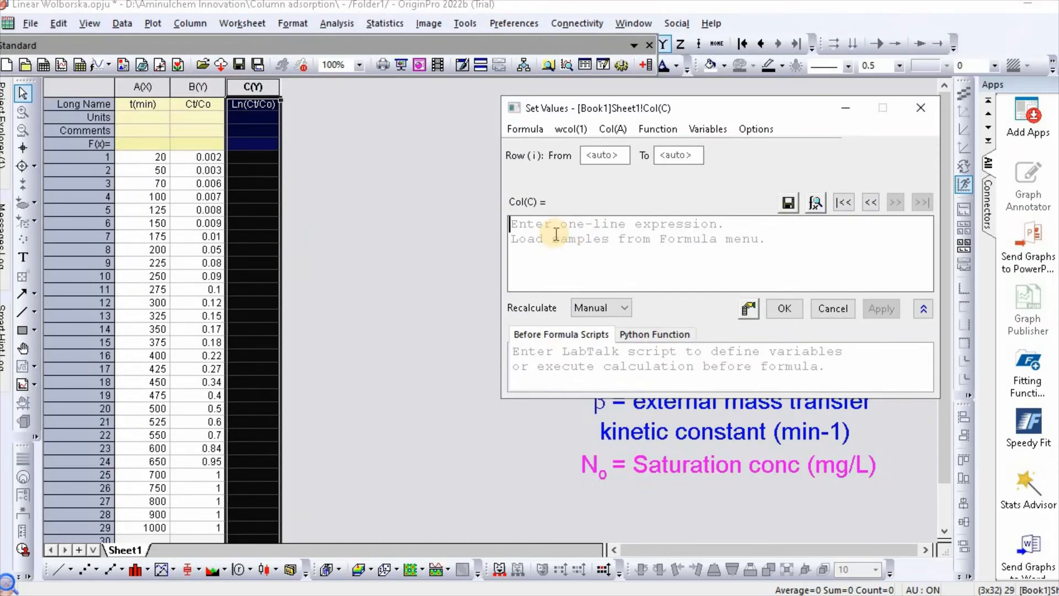
type("ln")
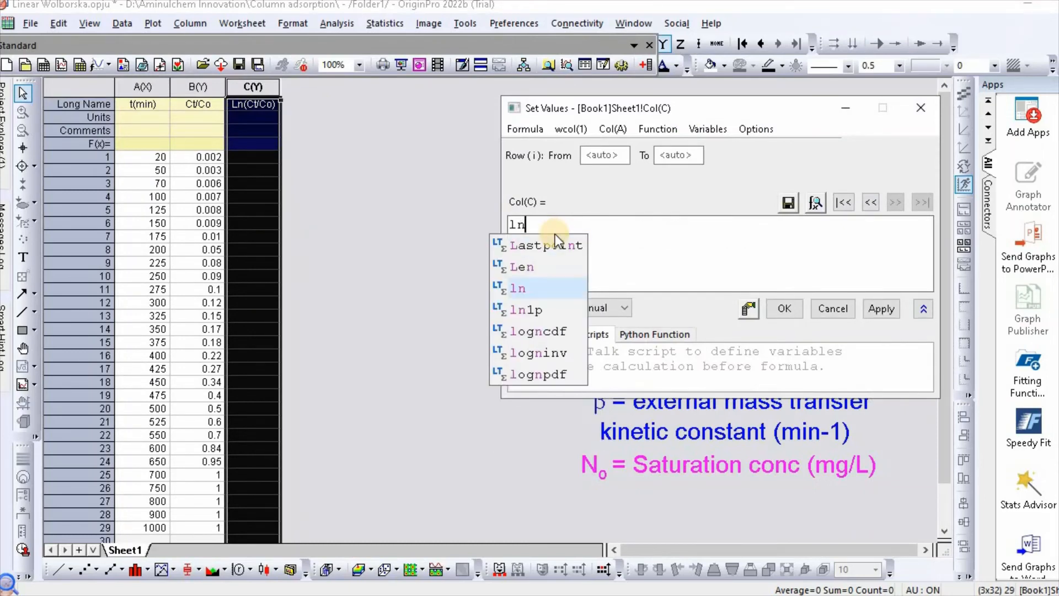
left_click(519, 288)
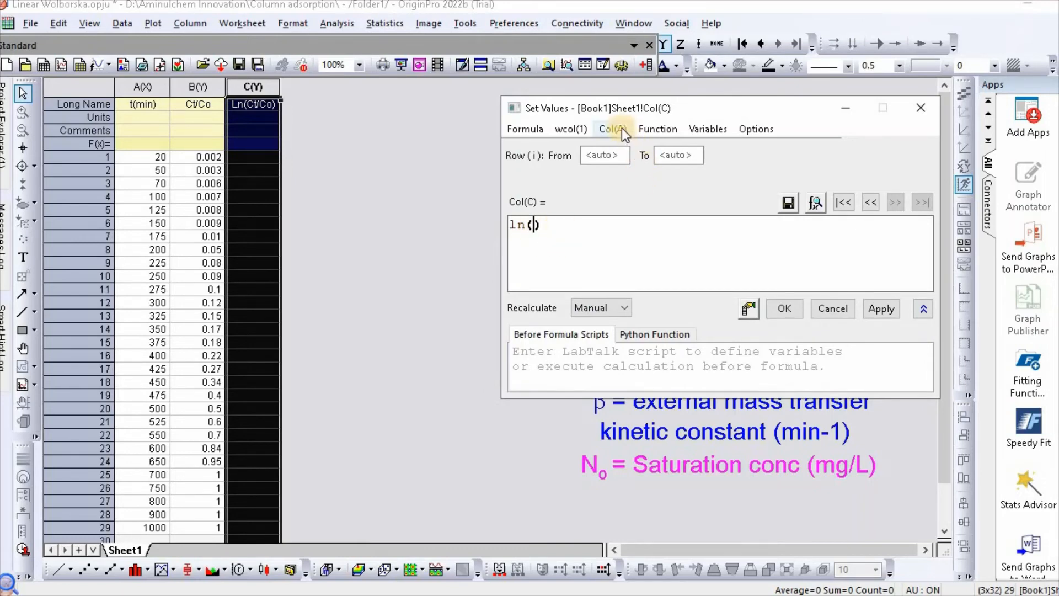
left_click(612, 128)
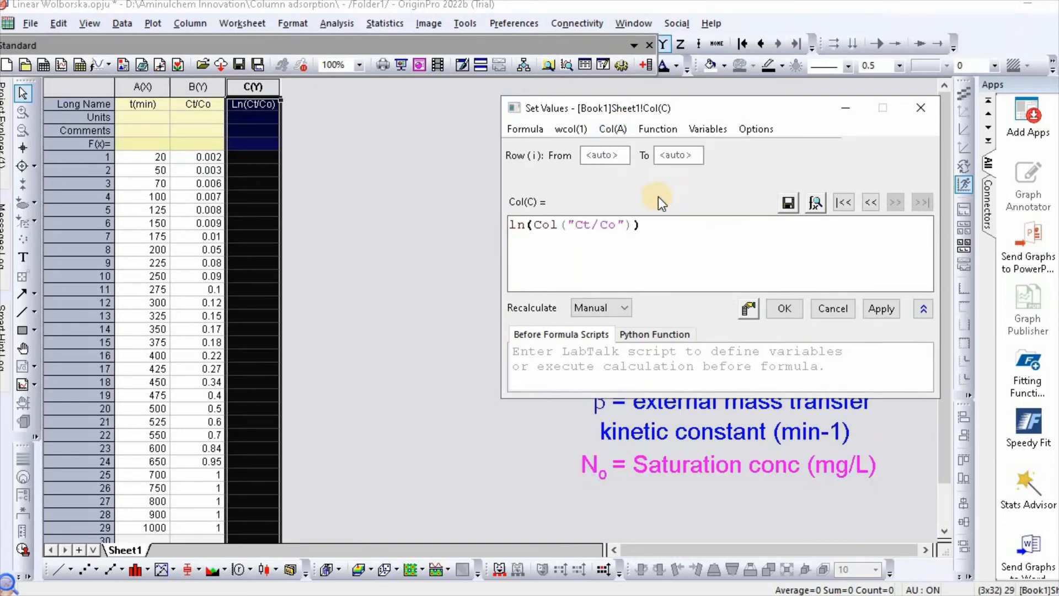
left_click(882, 307)
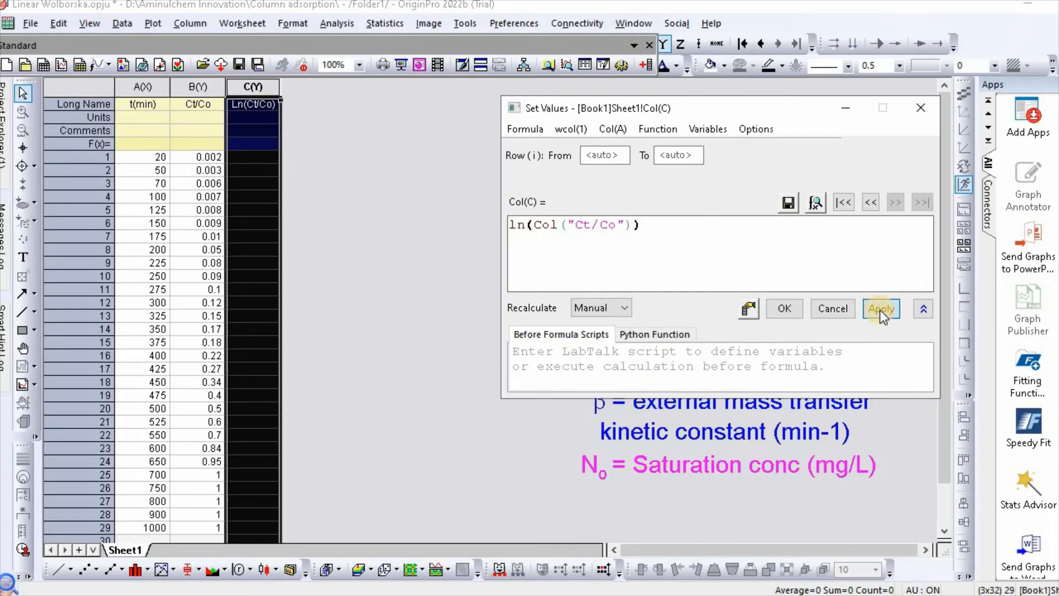
left_click(881, 308)
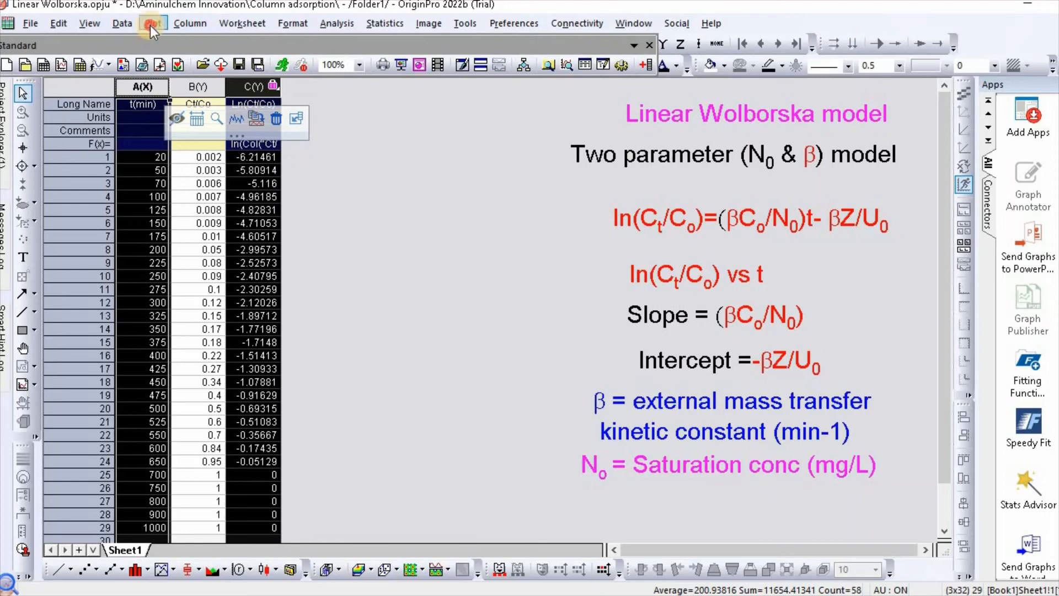
Plot Ln(Ct/Co) against t(min) as a Basic 2D scatter graph.
left_click(152, 23)
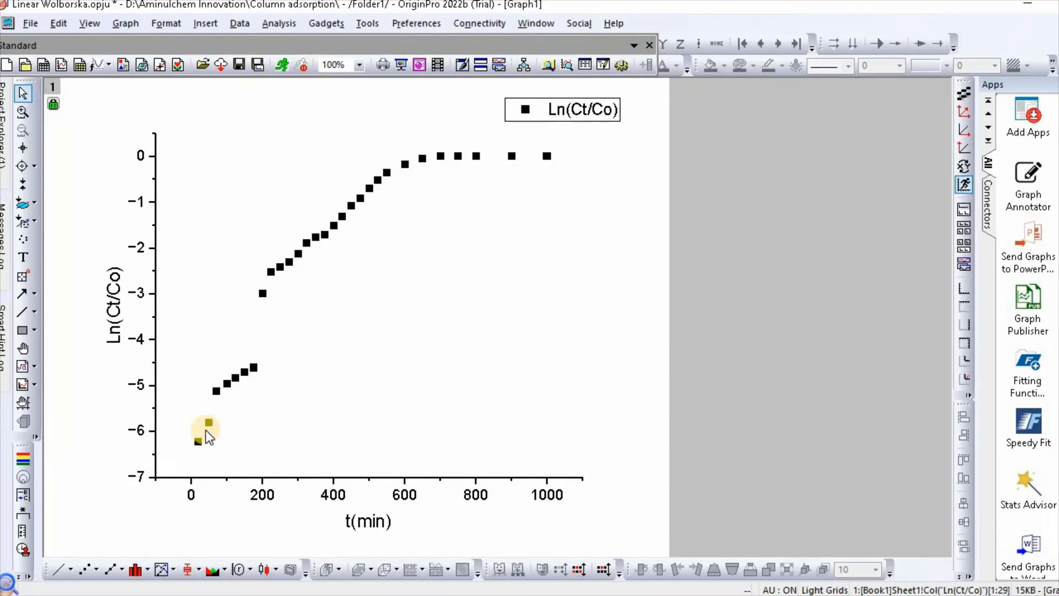
mouse_move(281, 376)
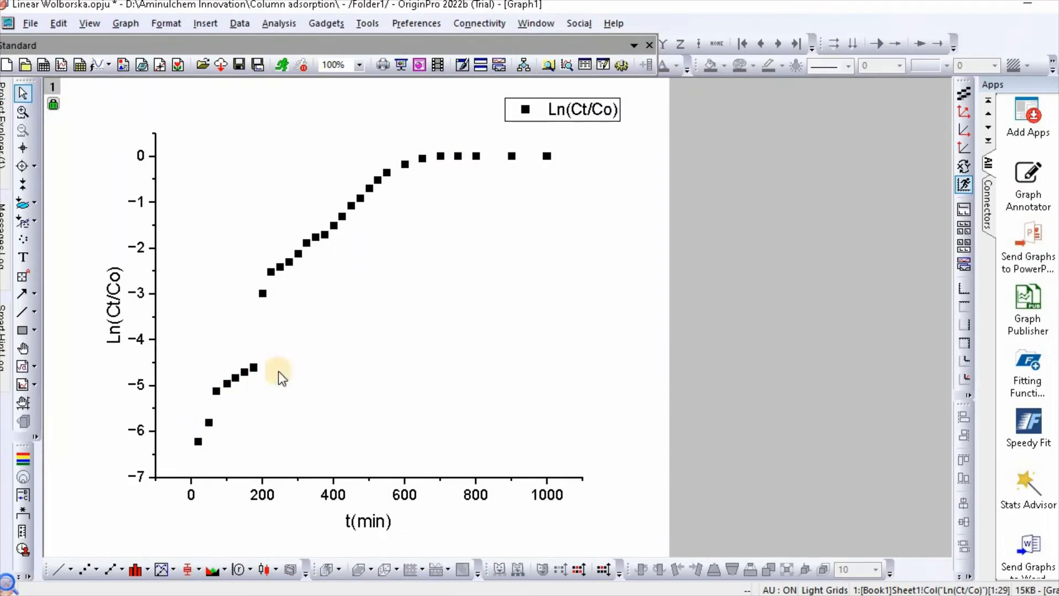
mouse_move(383, 92)
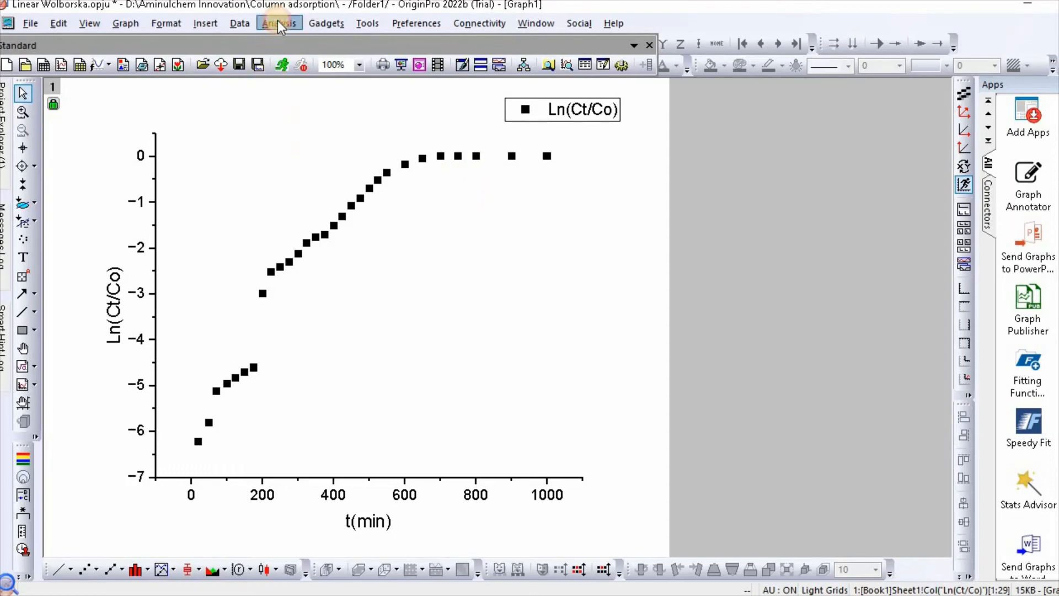
Run a Linear Fit on the Ln(Ct/Co) scatter data with default input settings.
left_click(279, 23)
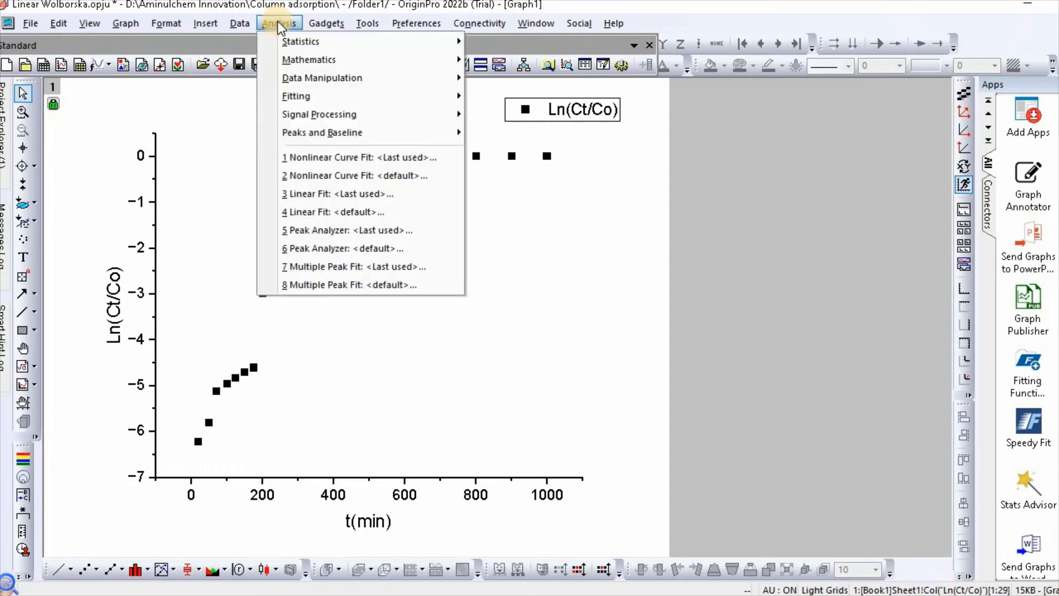
mouse_move(295, 96)
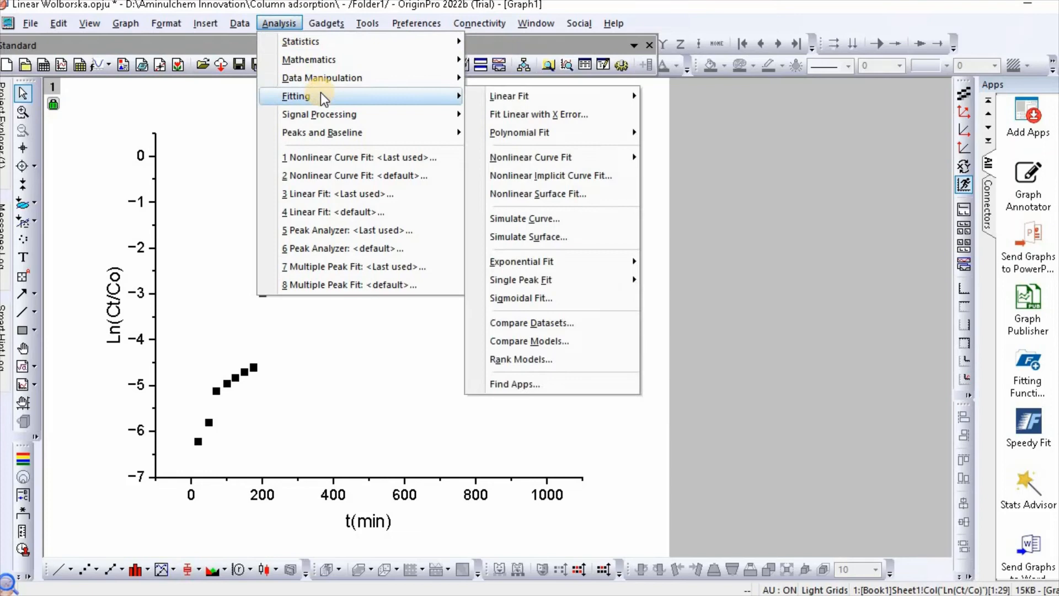
mouse_move(527, 96)
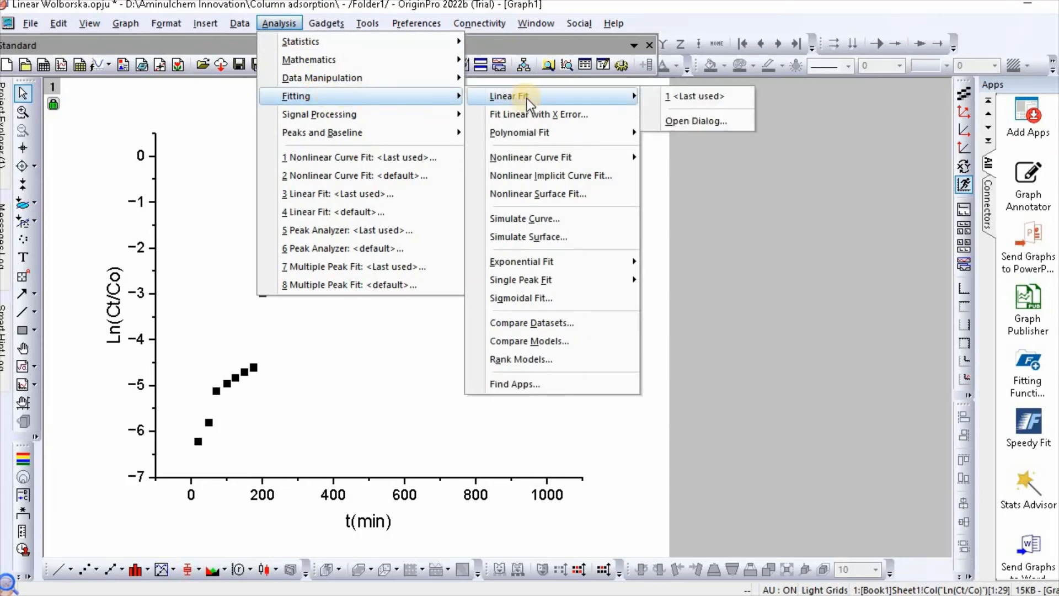
mouse_move(696, 121)
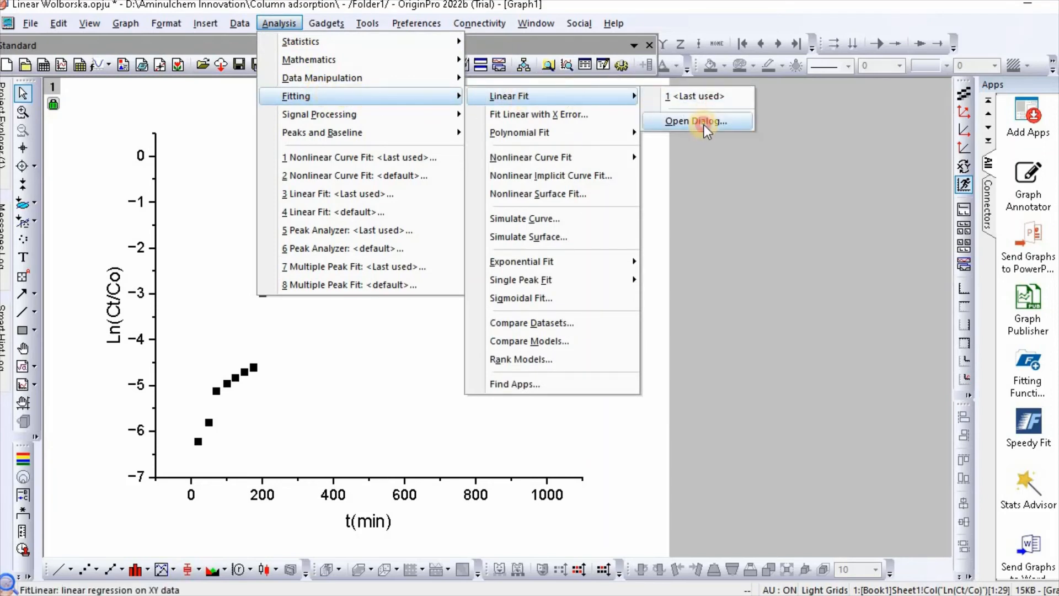
left_click(695, 121)
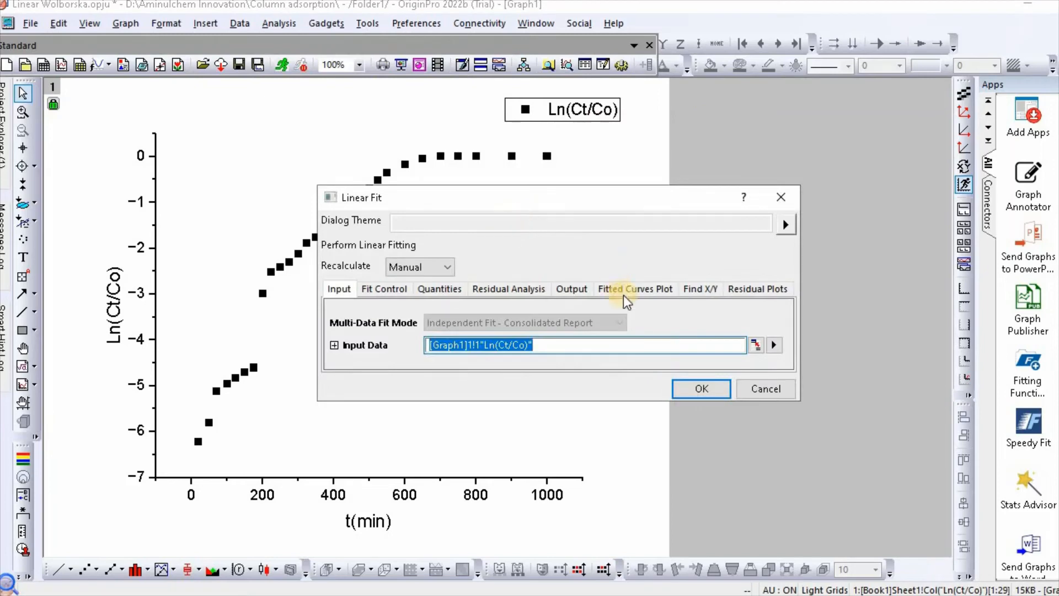
mouse_move(548, 327)
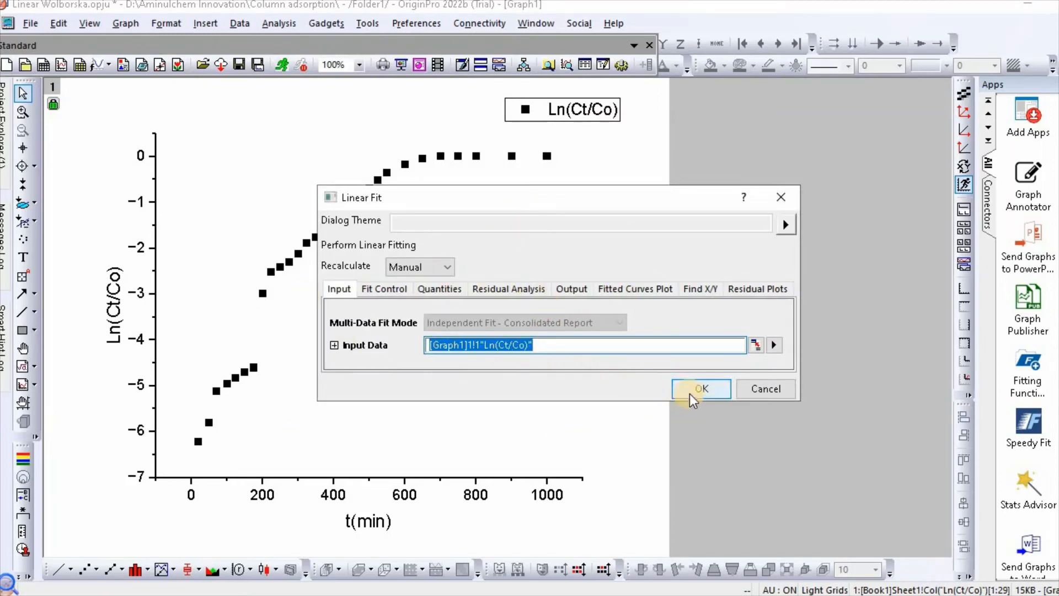
left_click(701, 388)
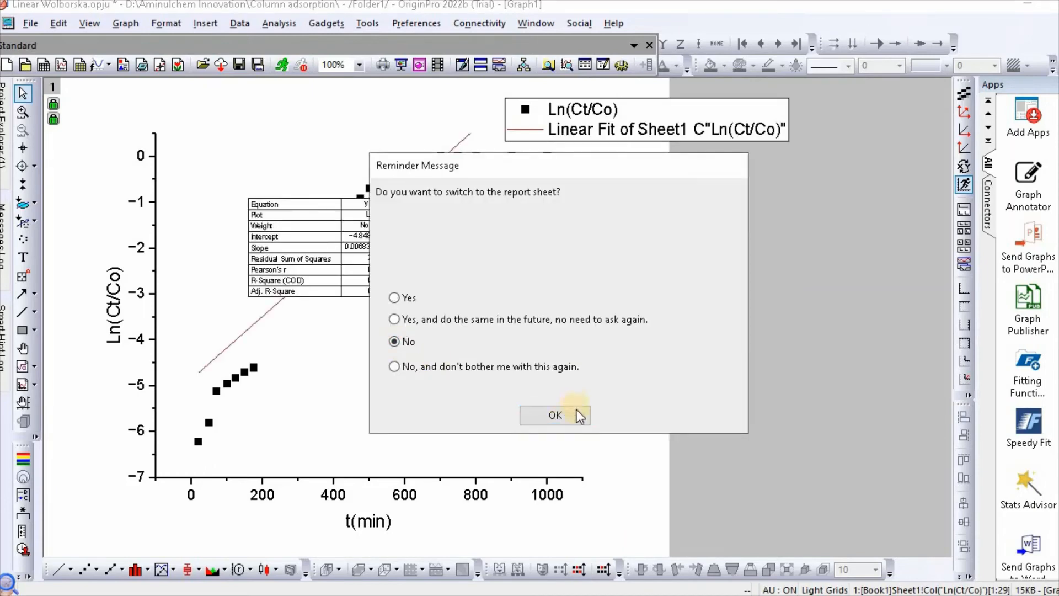
Choose No in the Reminder Message to stay on the graph with the fit table.
left_click(555, 415)
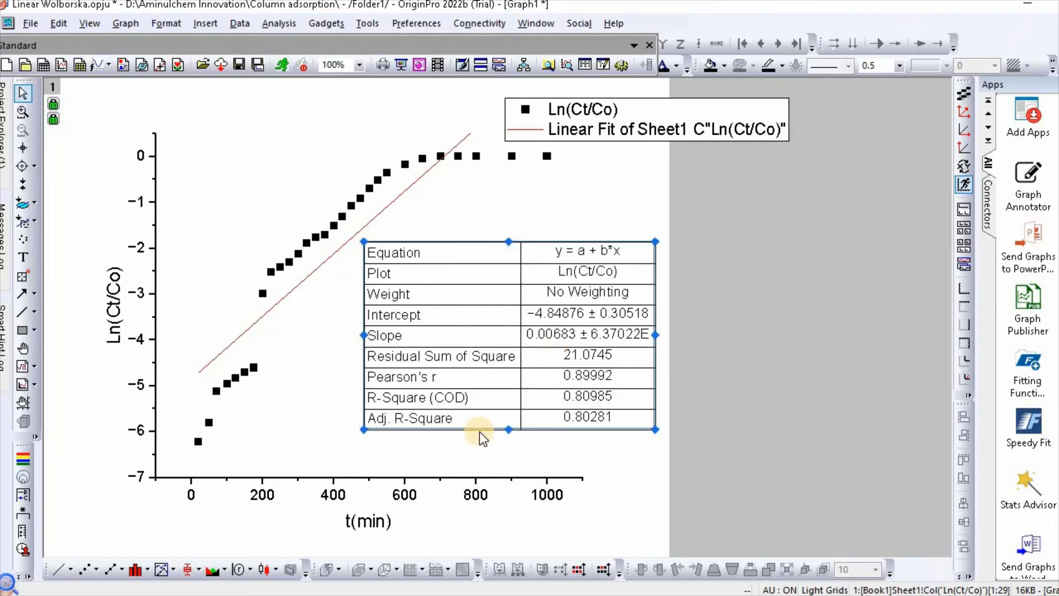
mouse_move(647, 252)
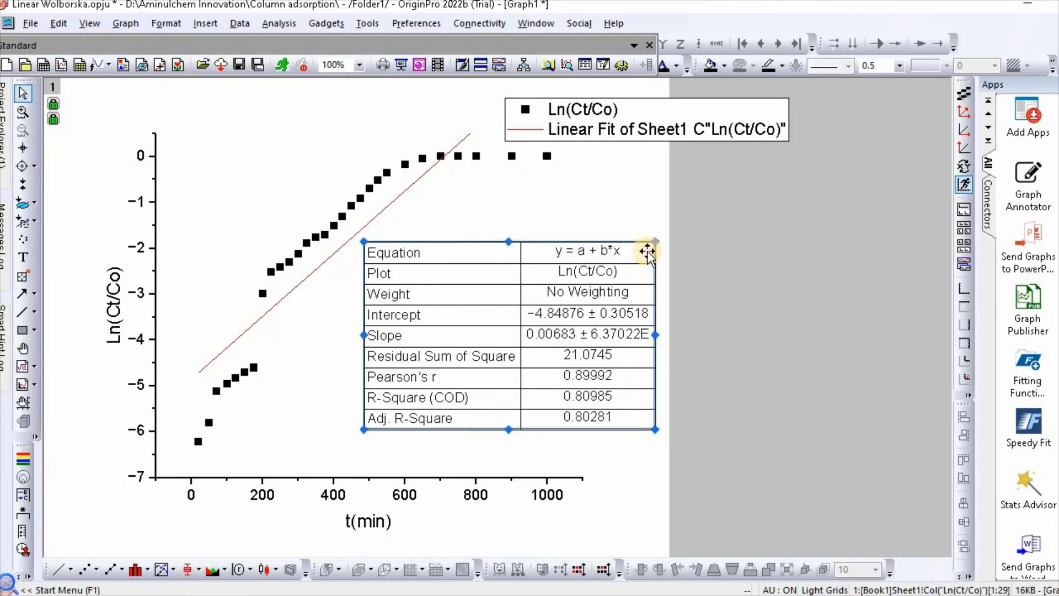
mouse_move(507, 331)
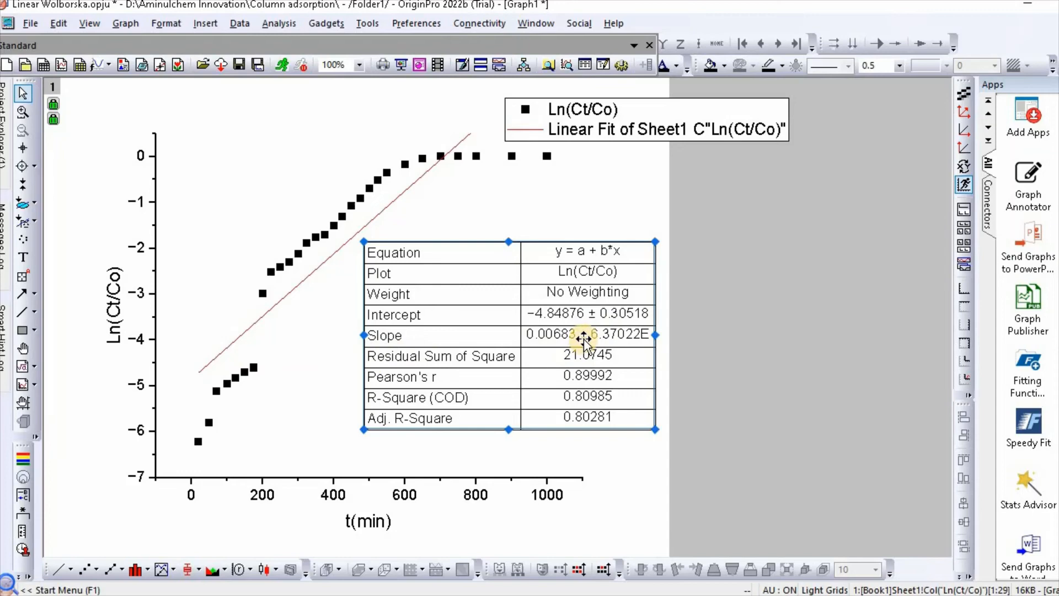
mouse_move(595, 405)
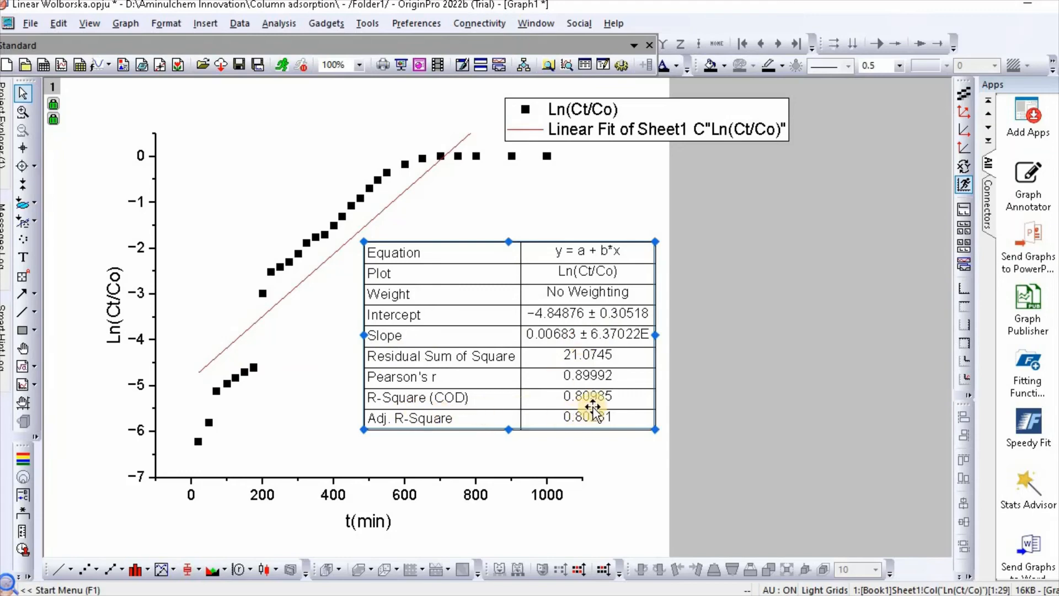
mouse_move(589, 405)
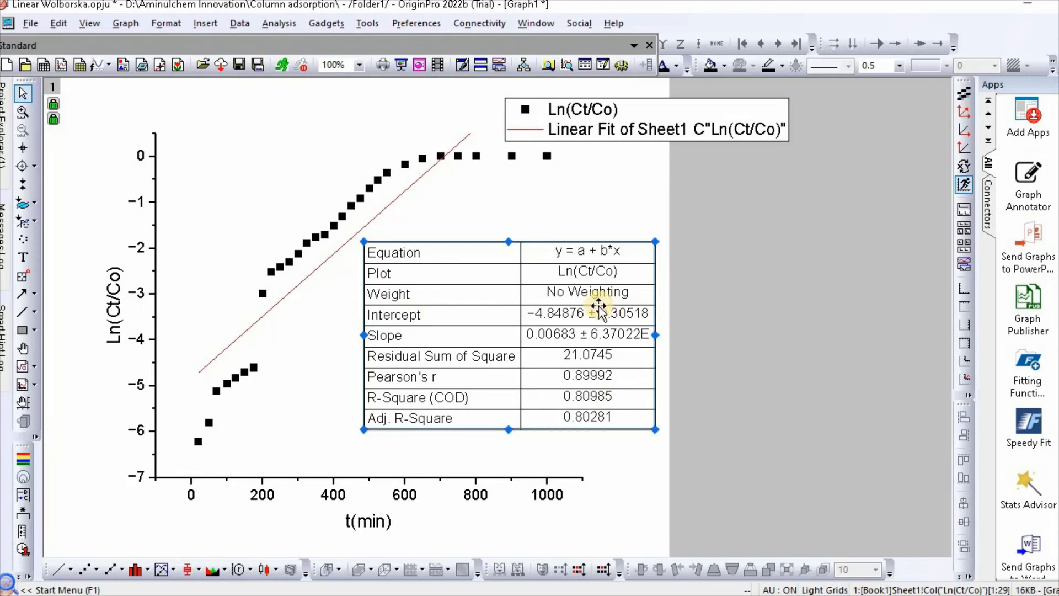
mouse_move(553, 337)
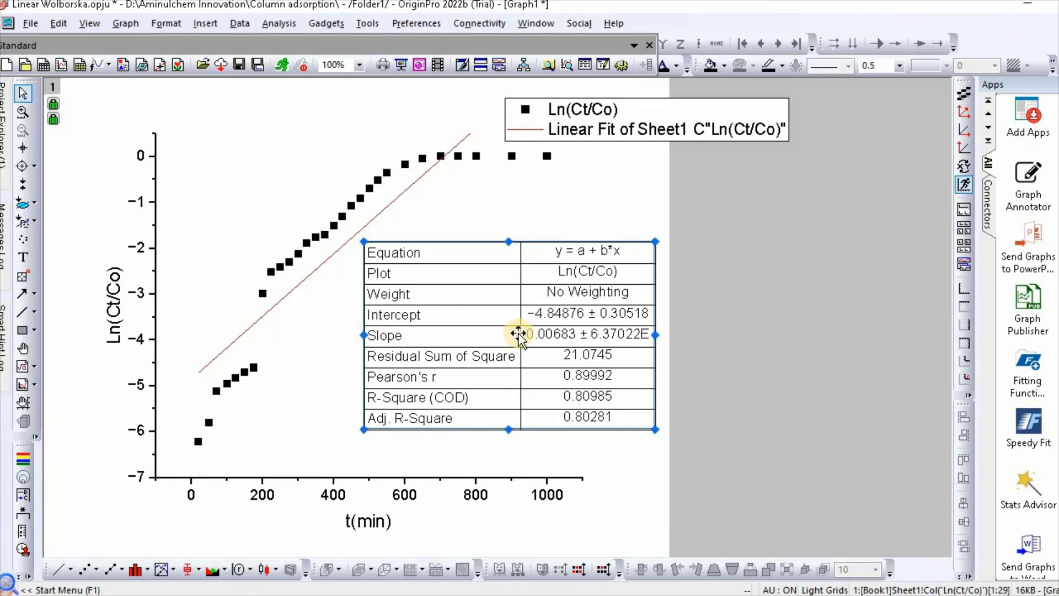
mouse_move(264, 334)
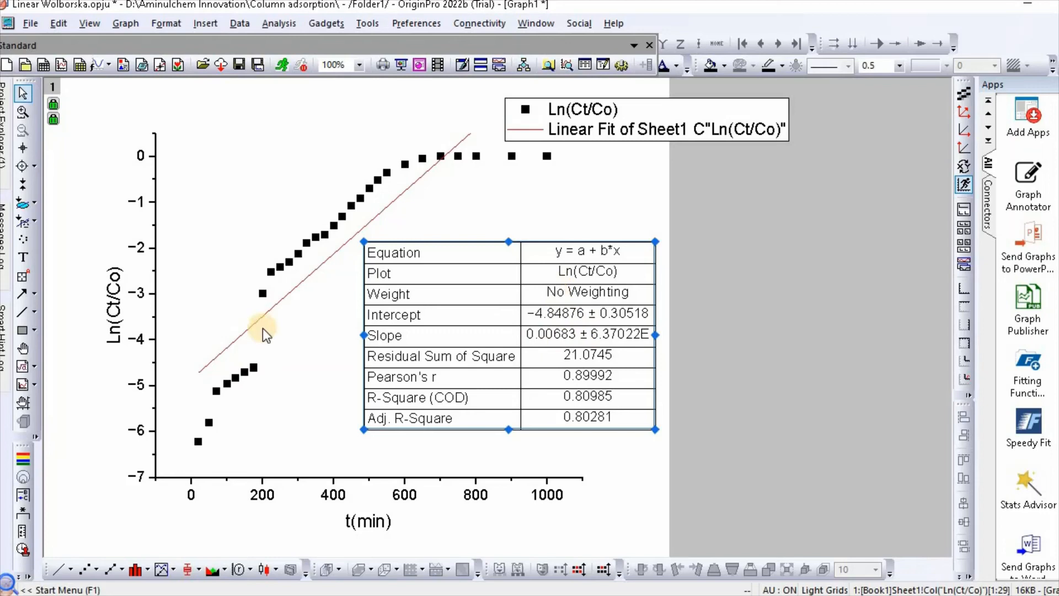
mouse_move(354, 239)
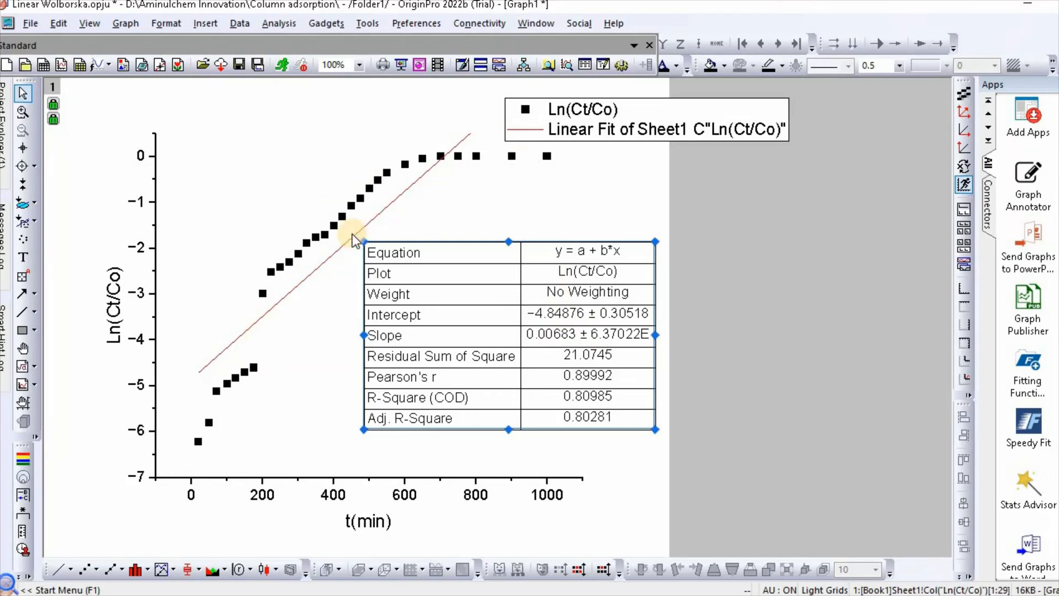